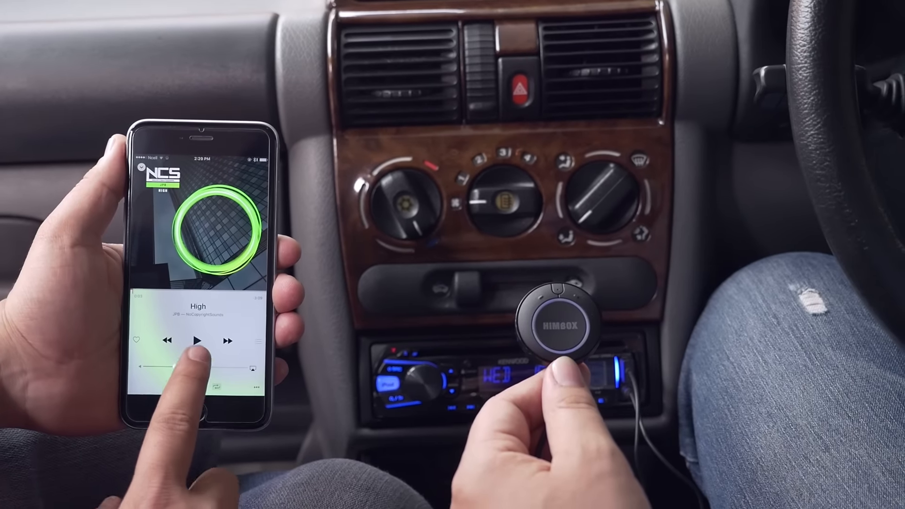
click(196, 339)
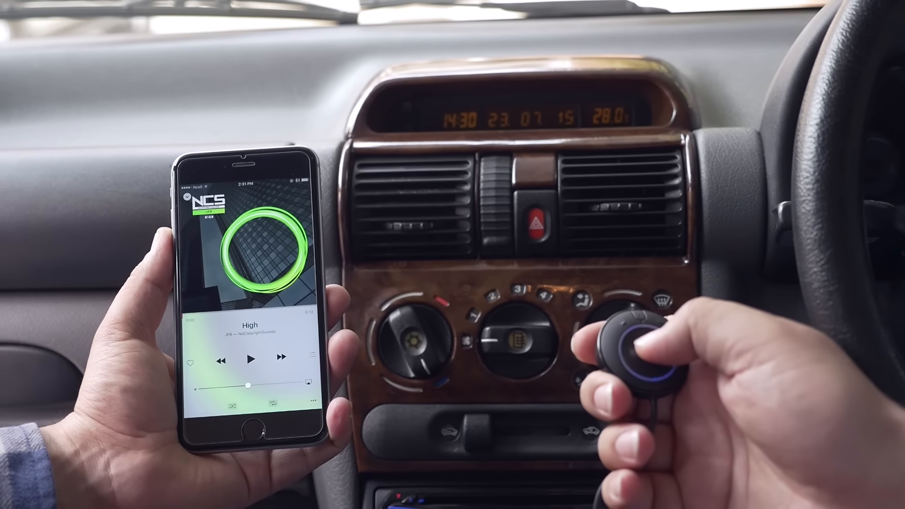
click(252, 358)
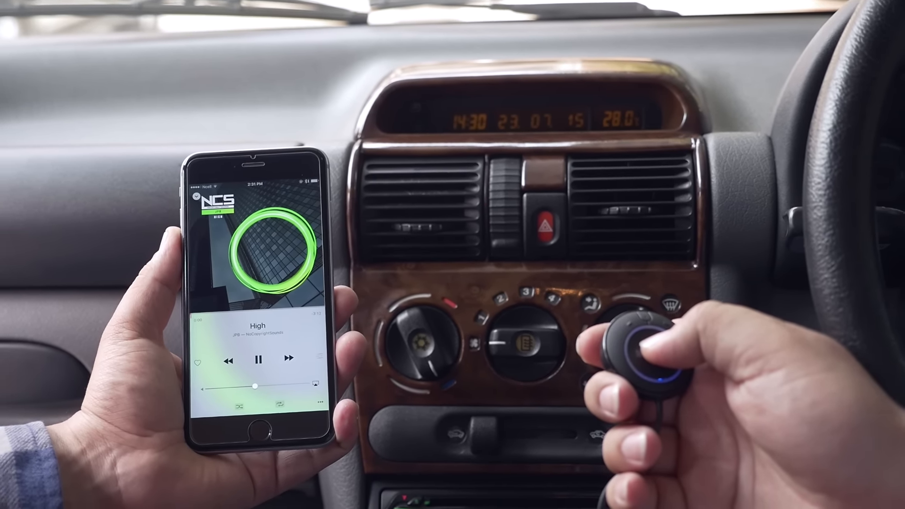